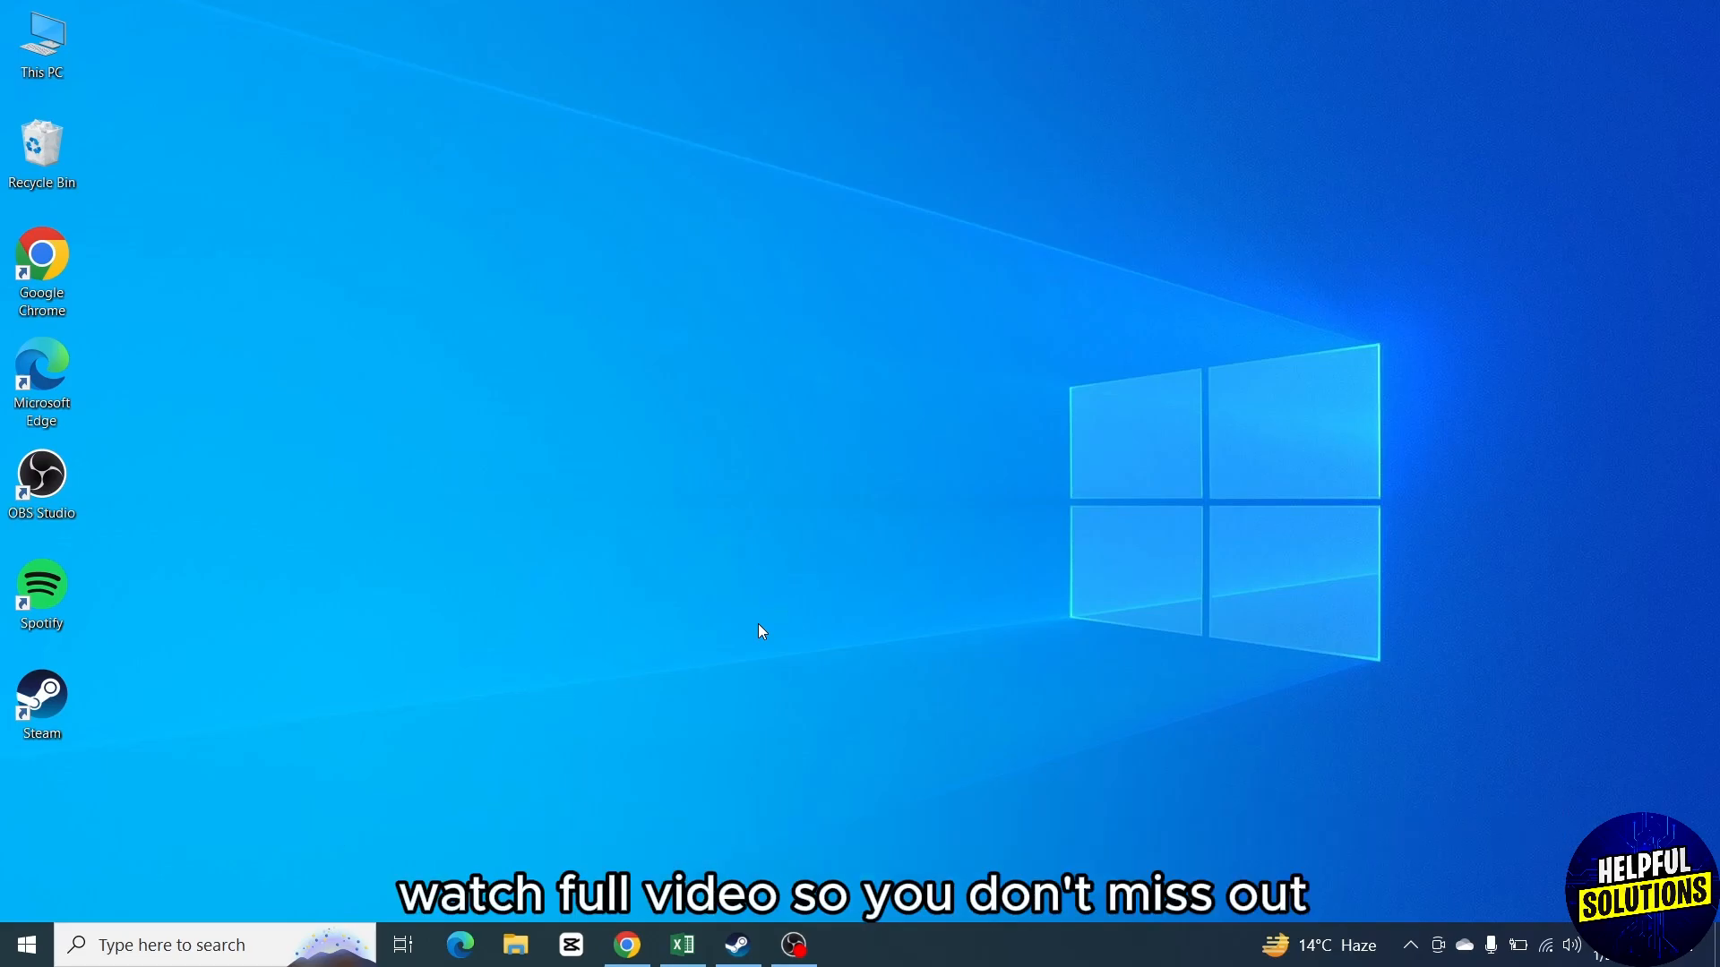
pyautogui.moveTo(754, 824)
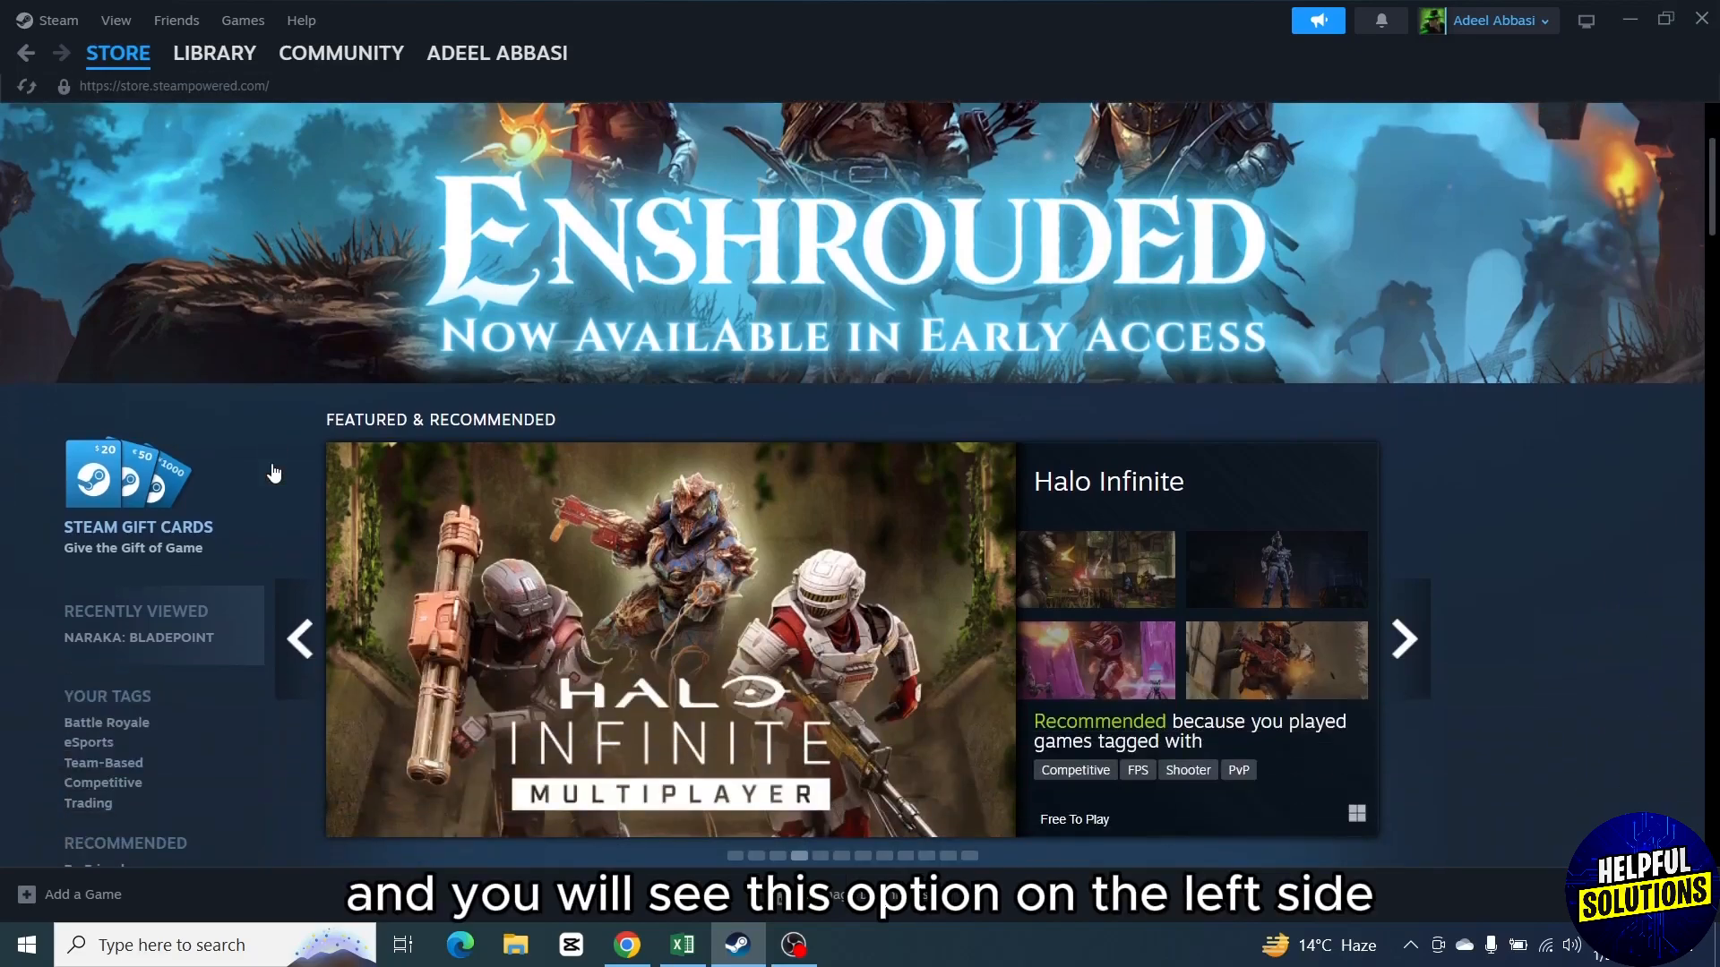
# Scroll the Steam Store front page down to the Steam Gift Cards promo.
pyautogui.scroll(-3)
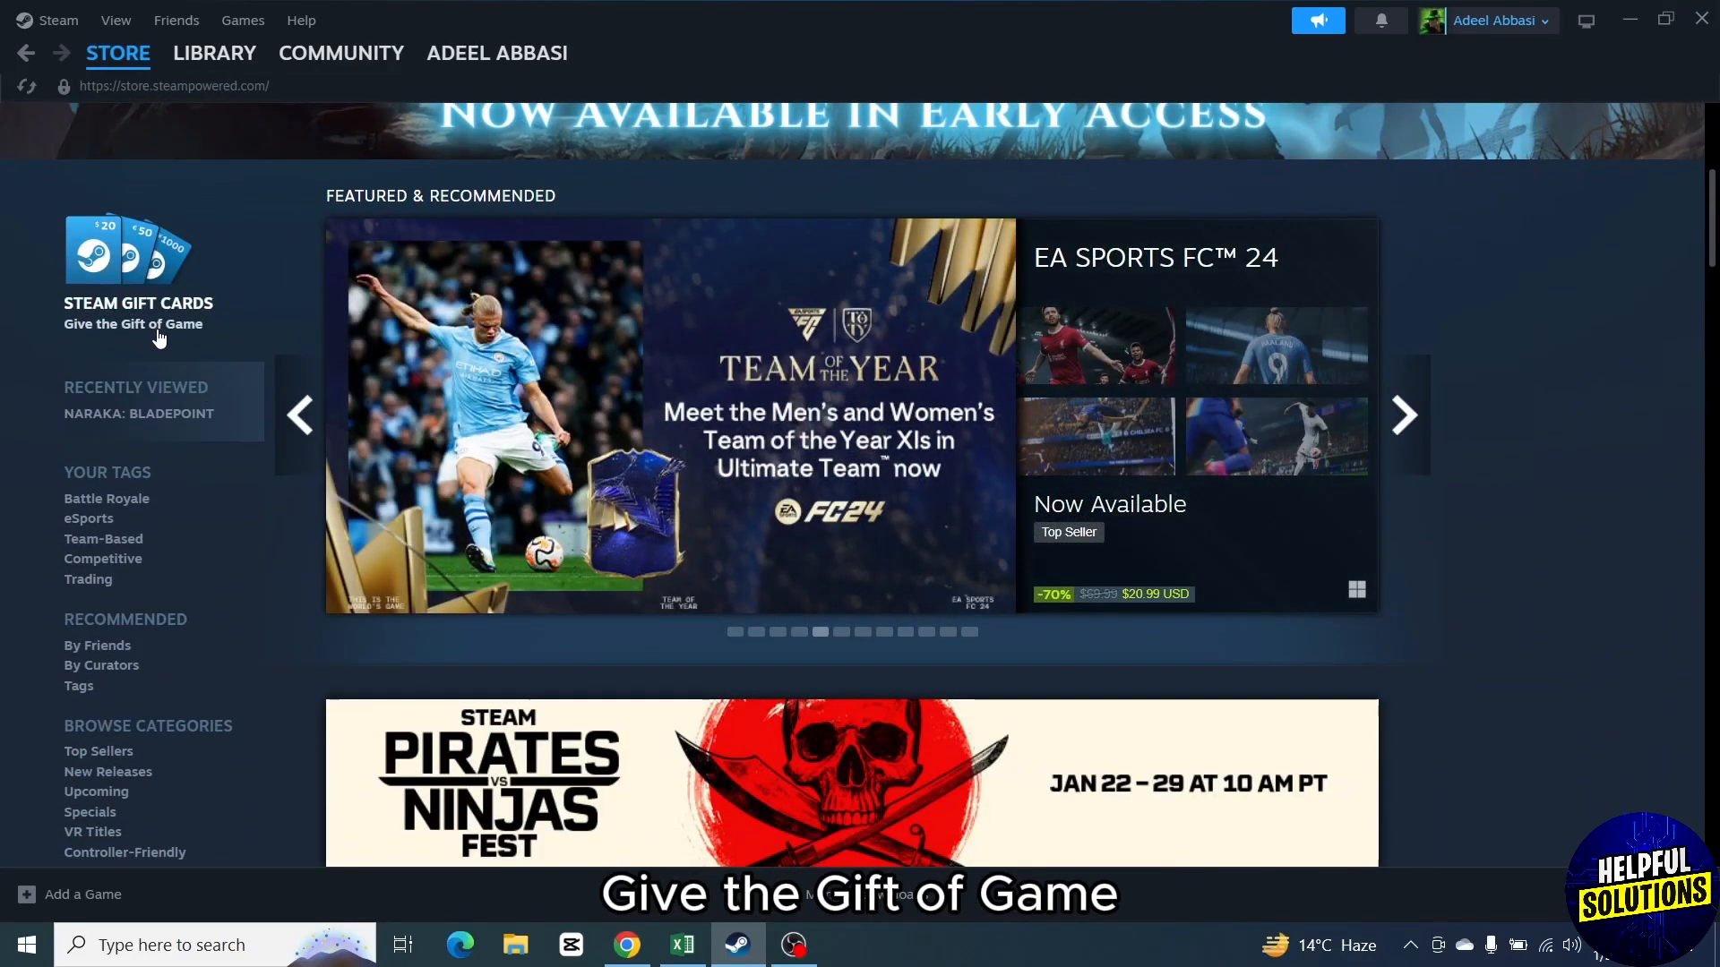
# Go to the Steam Gift Cards page and scroll to the physical Gift Cards section.
pyautogui.click(134, 324)
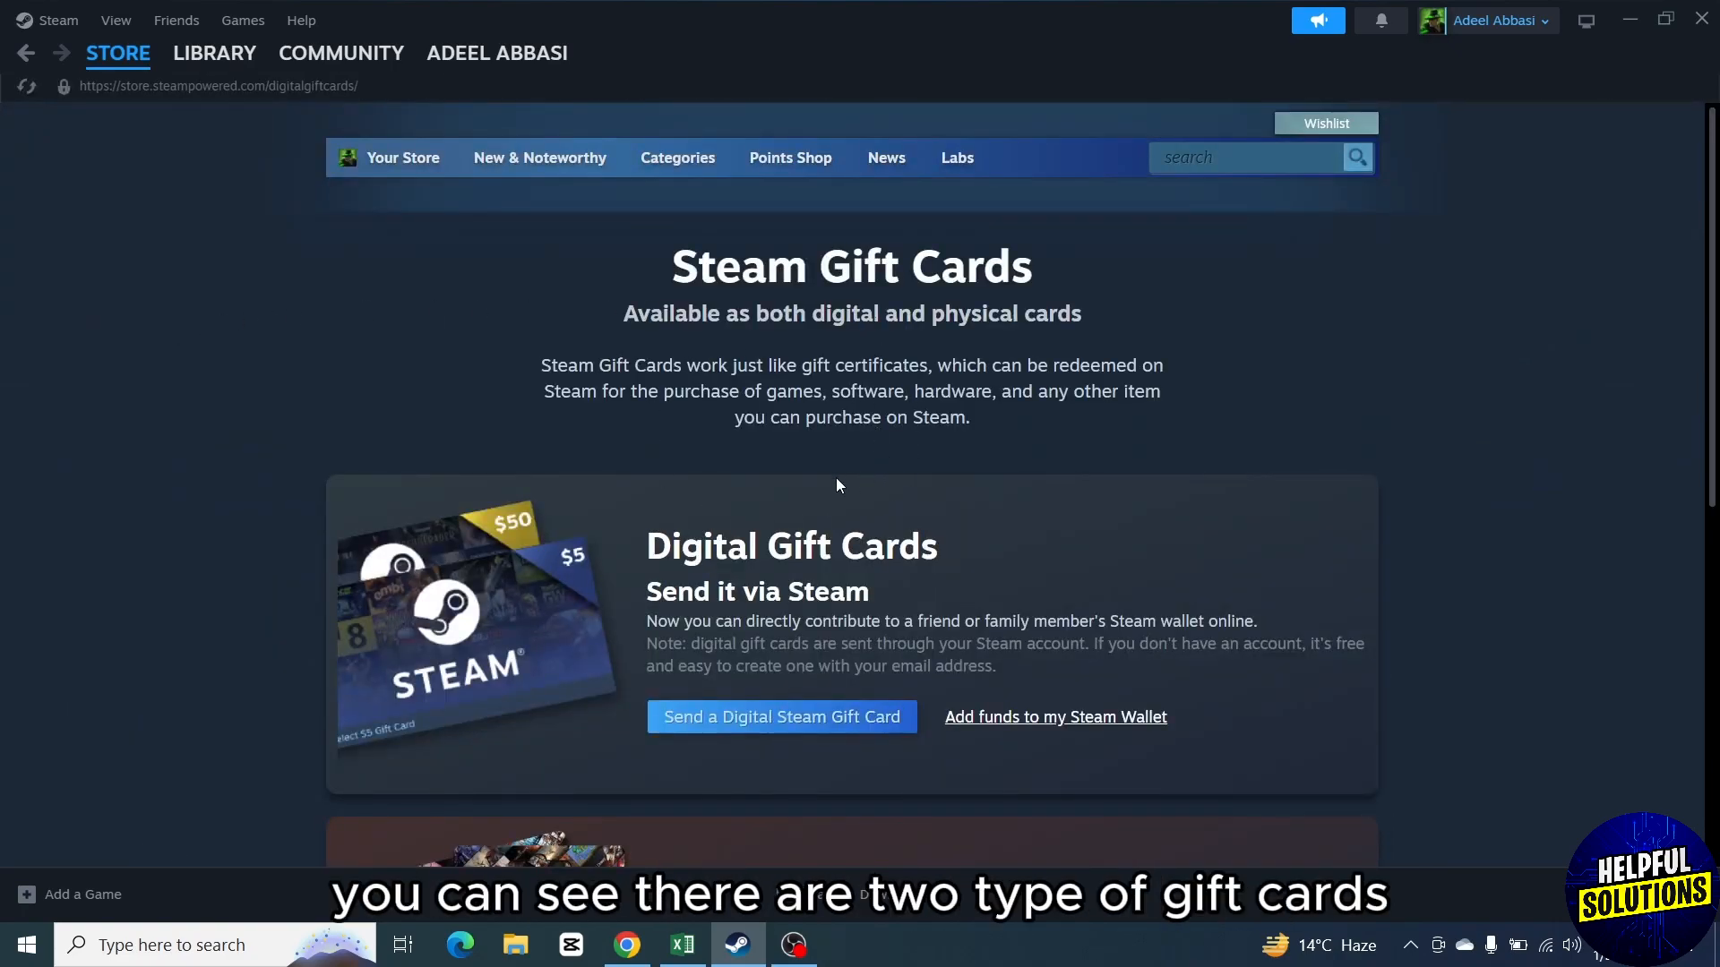
pyautogui.scroll(-3)
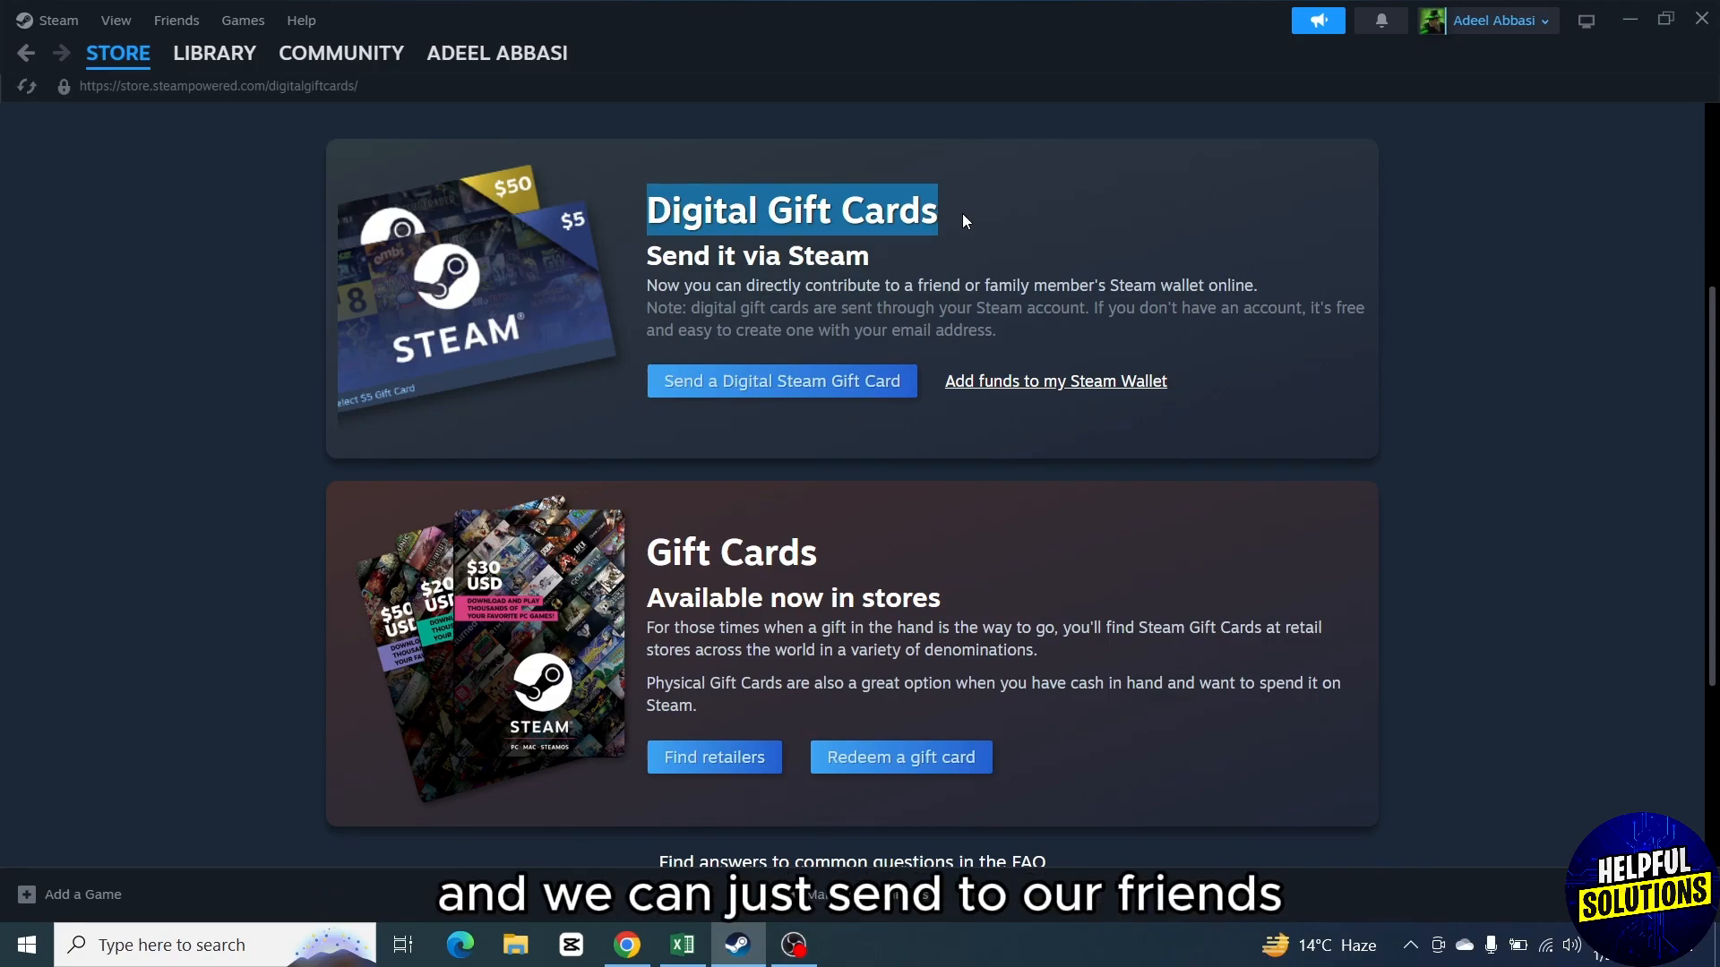
pyautogui.moveTo(701, 591)
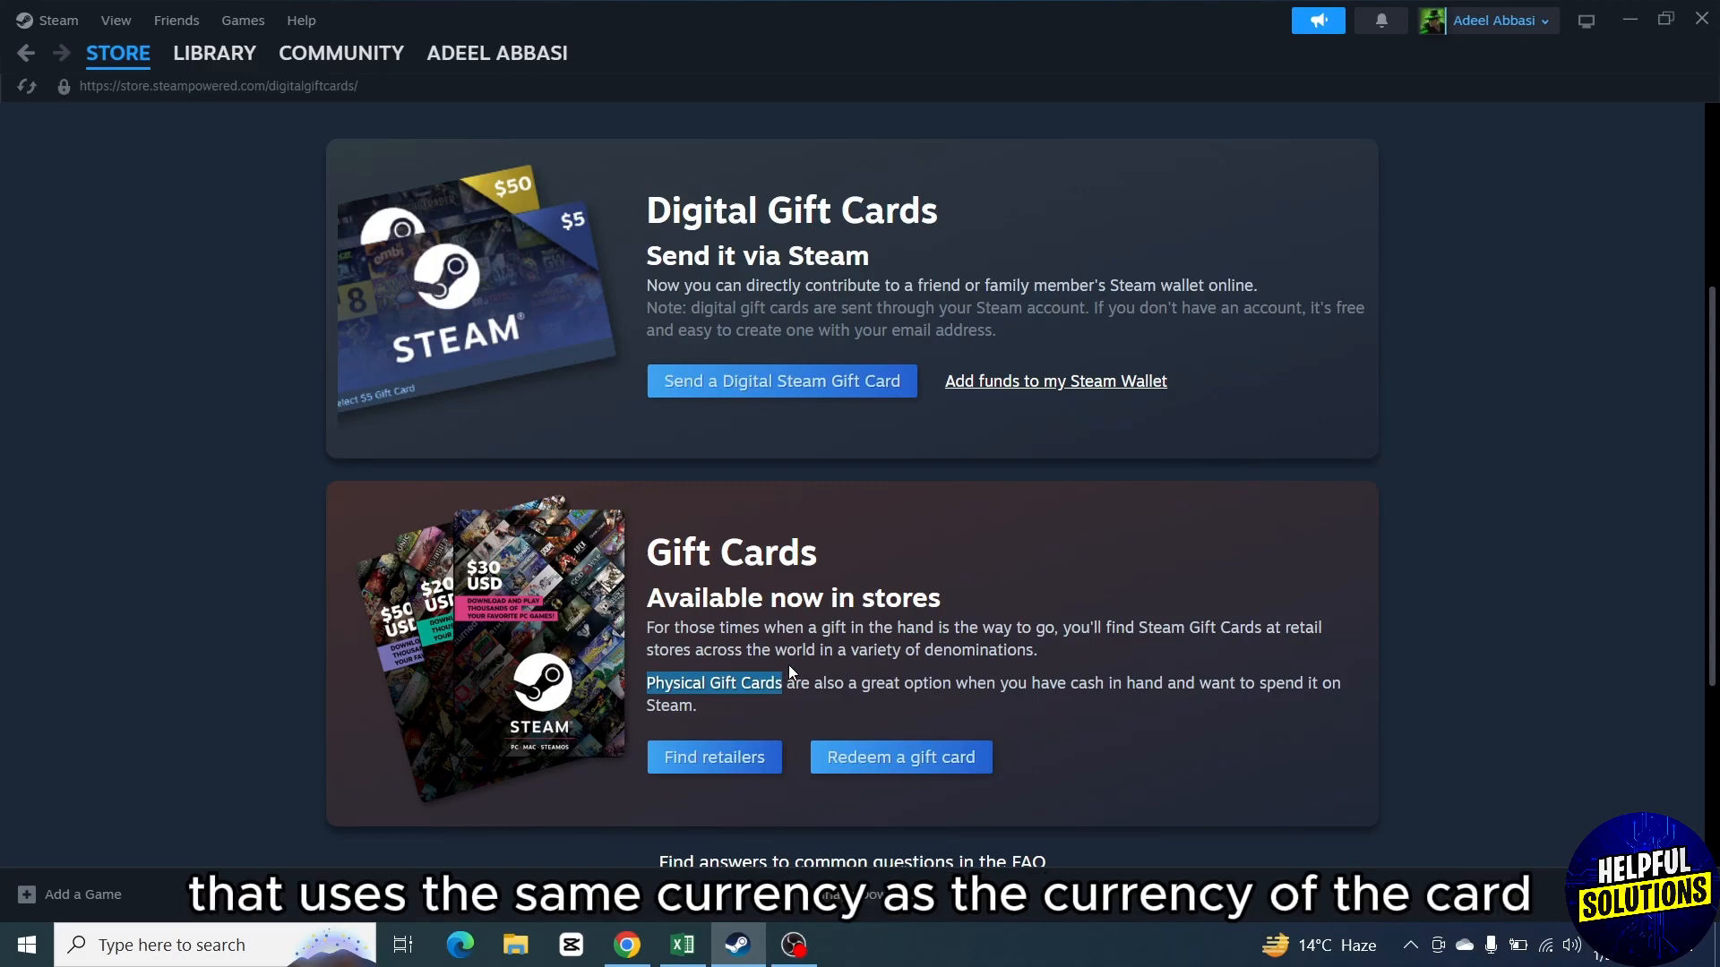
# Open the Redeem a Steam Gift Card or Wallet Code page via 'Redeem a gift card'.
pyautogui.click(898, 756)
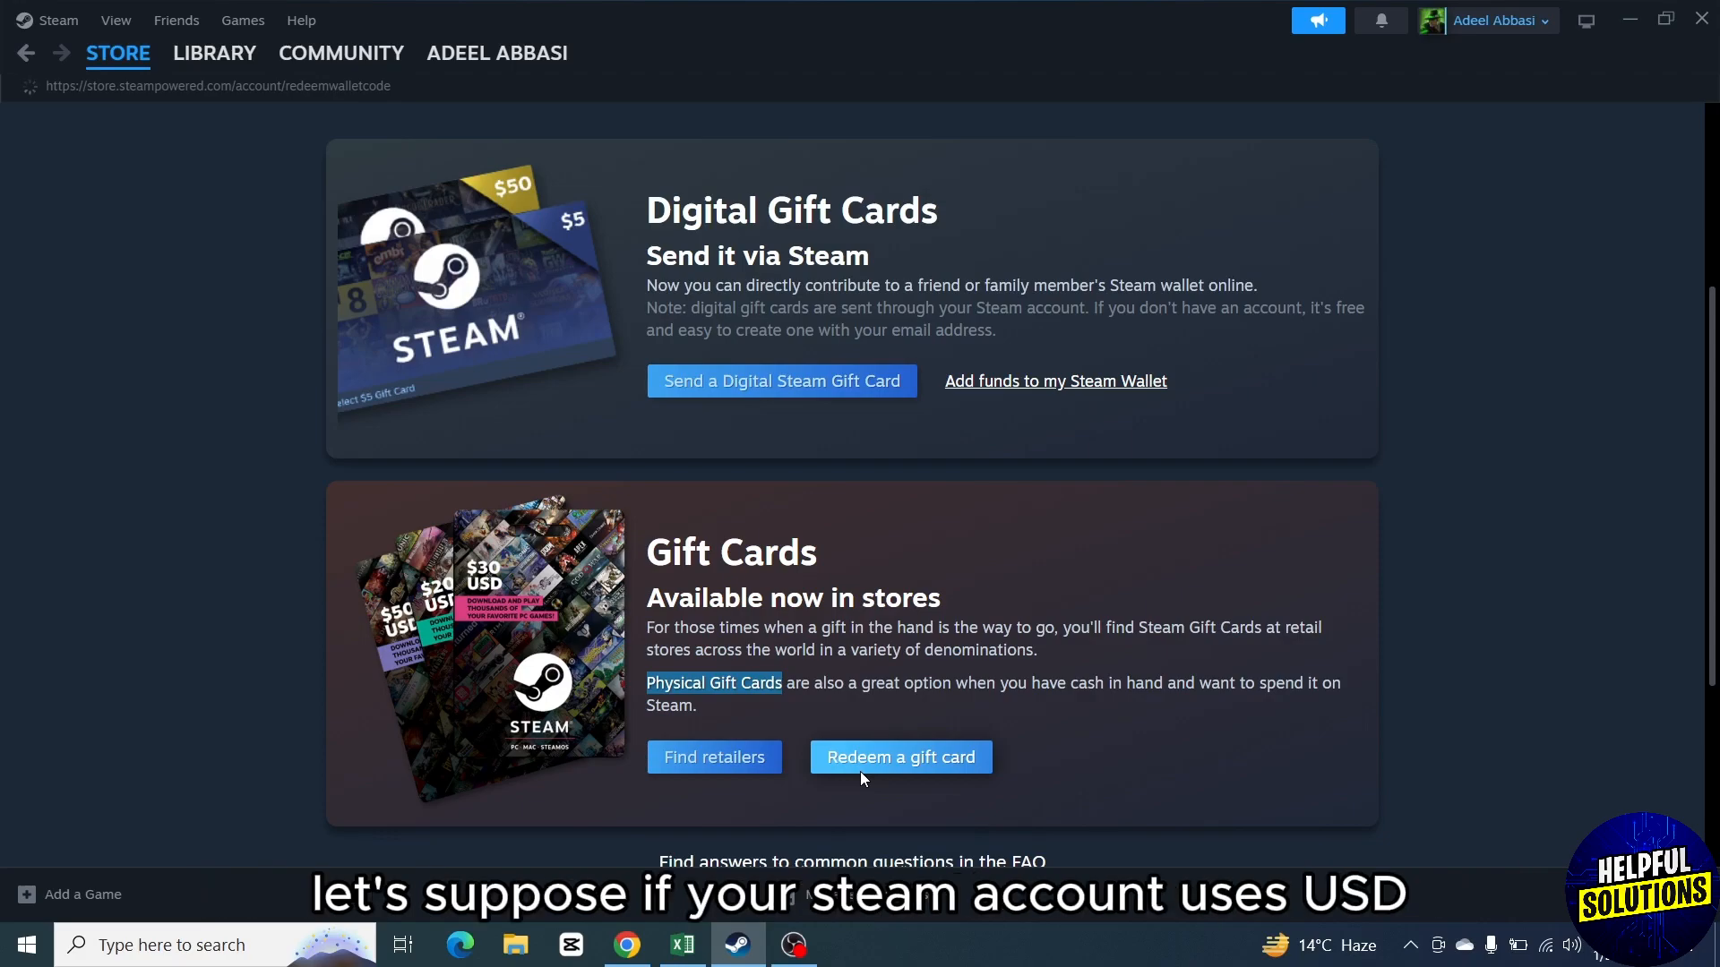
pyautogui.click(897, 756)
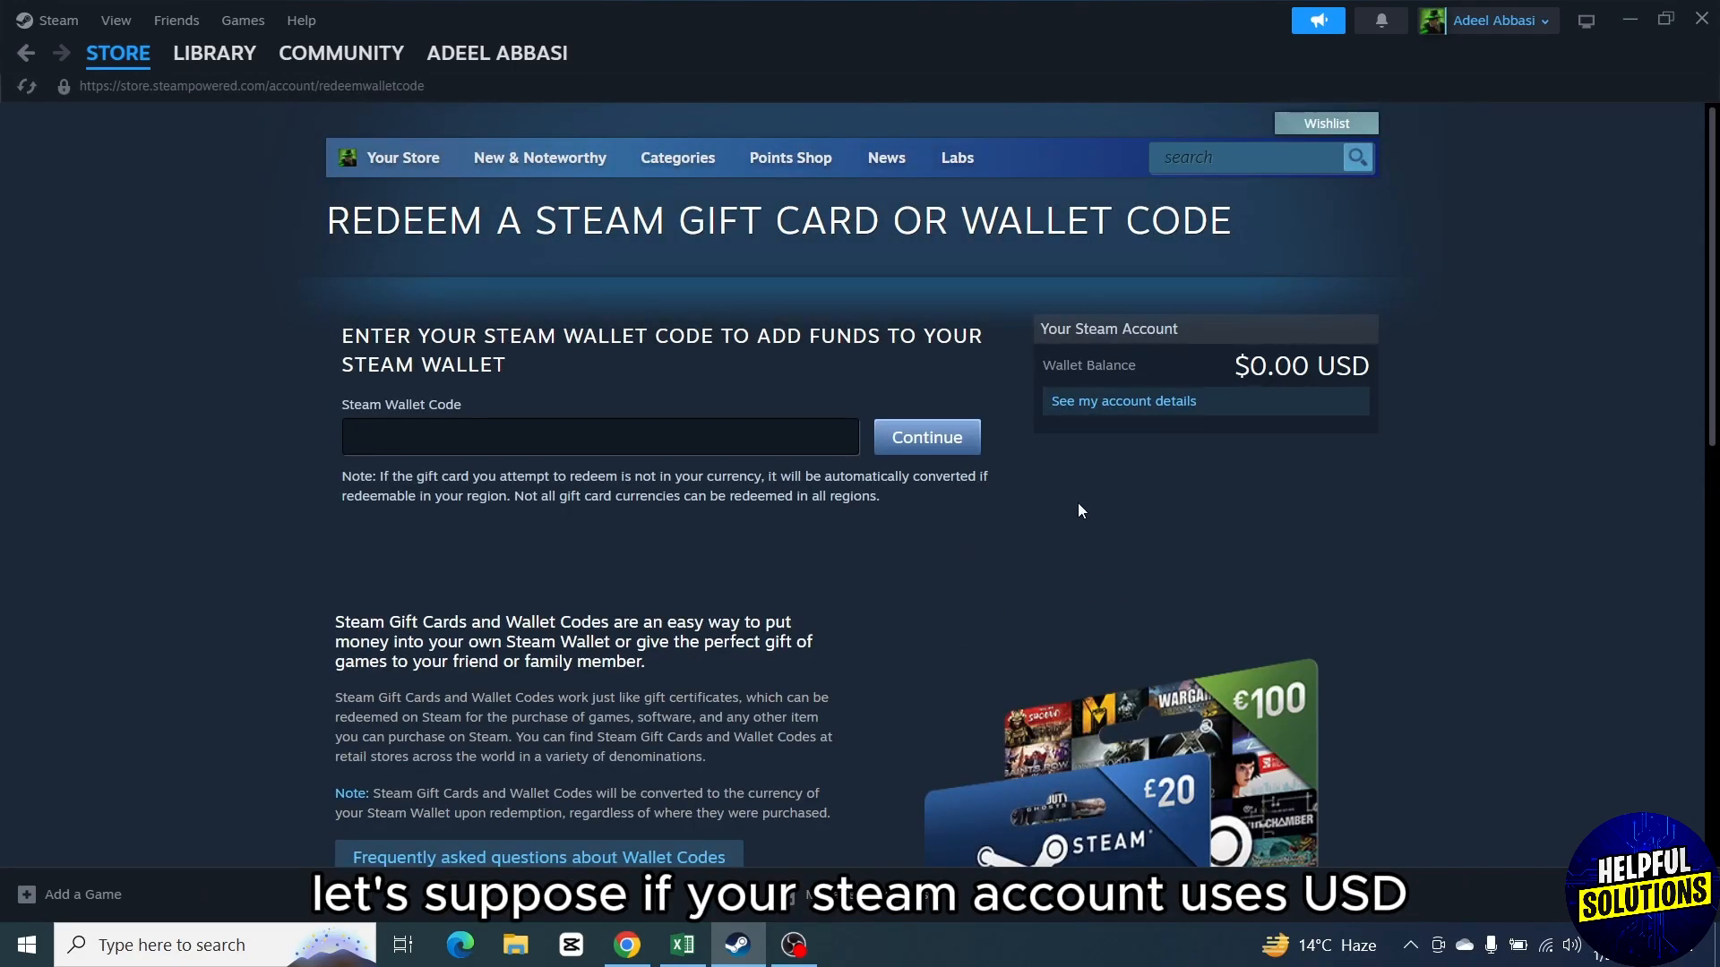
pyautogui.moveTo(1045, 557)
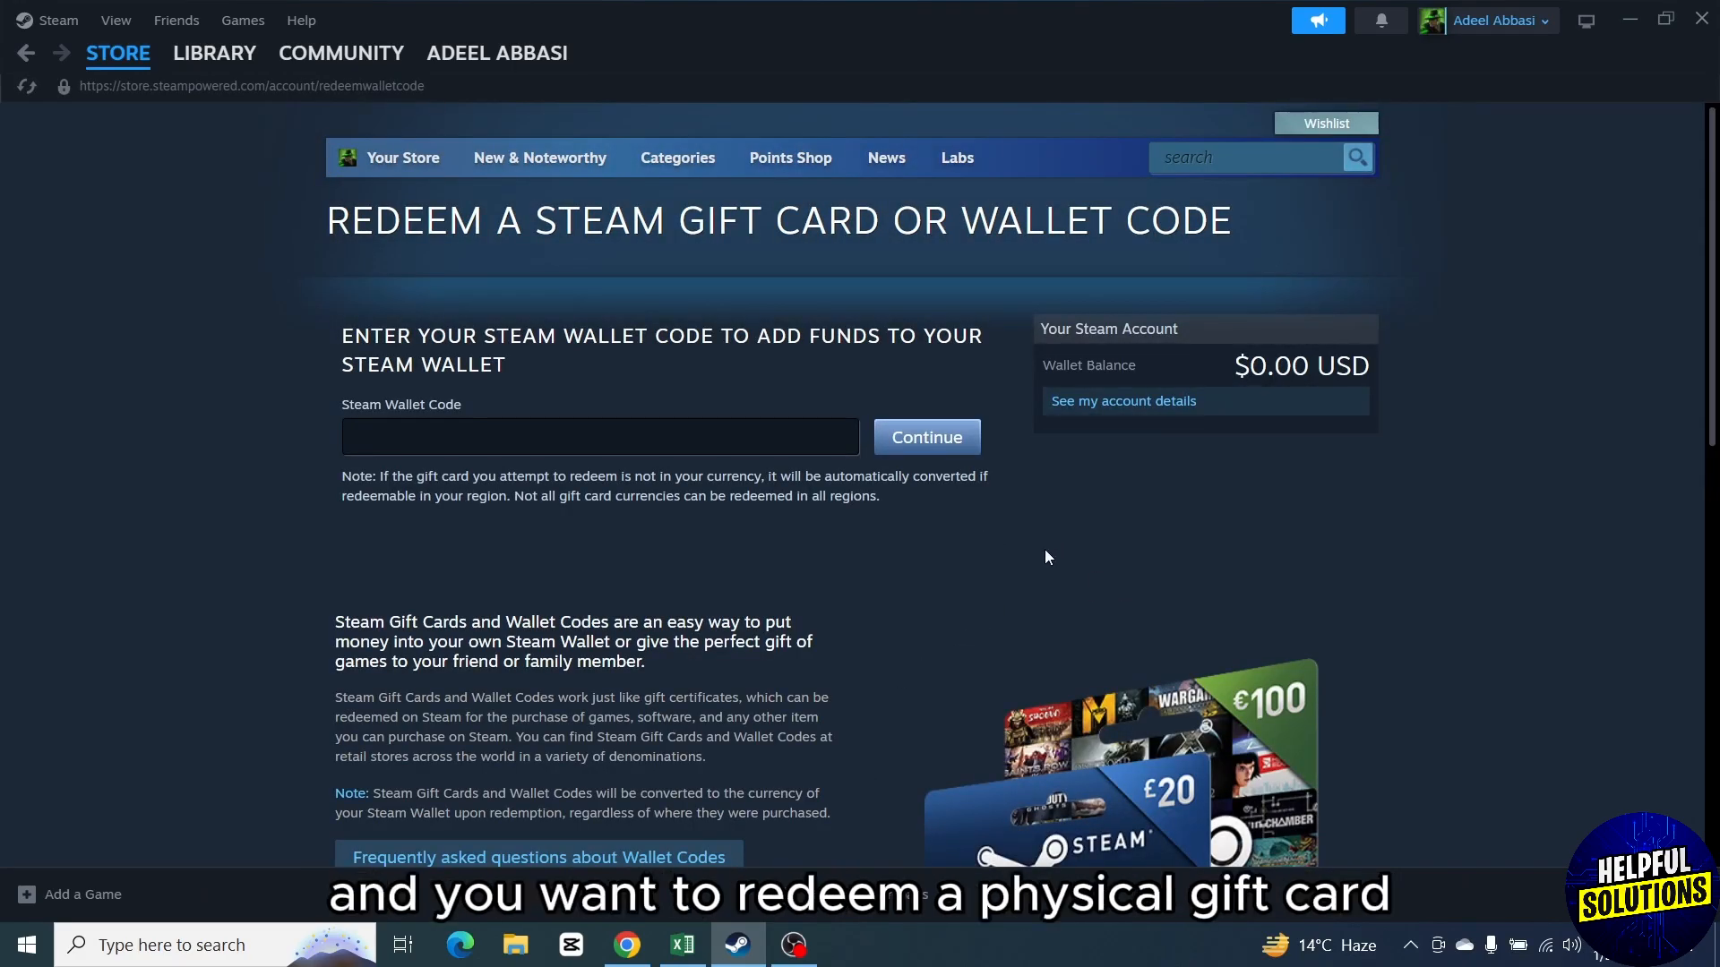